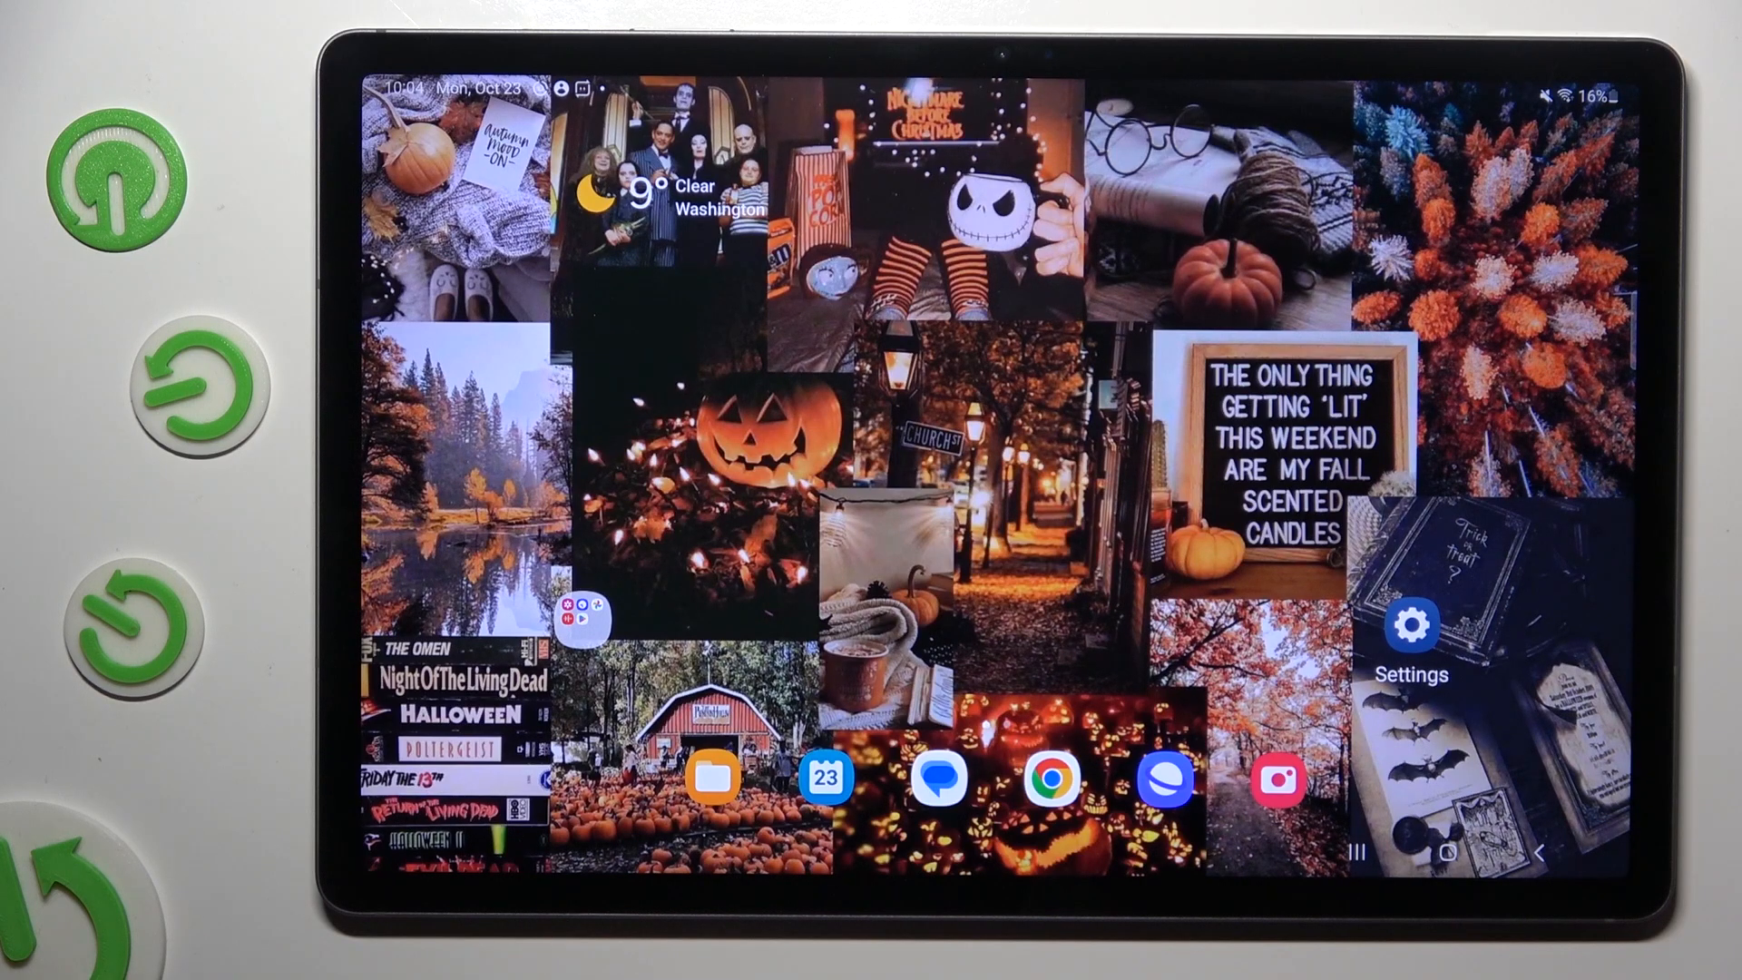
# Launch Settings and scroll the left settings list down toward the Google entry.
pyautogui.click(1409, 627)
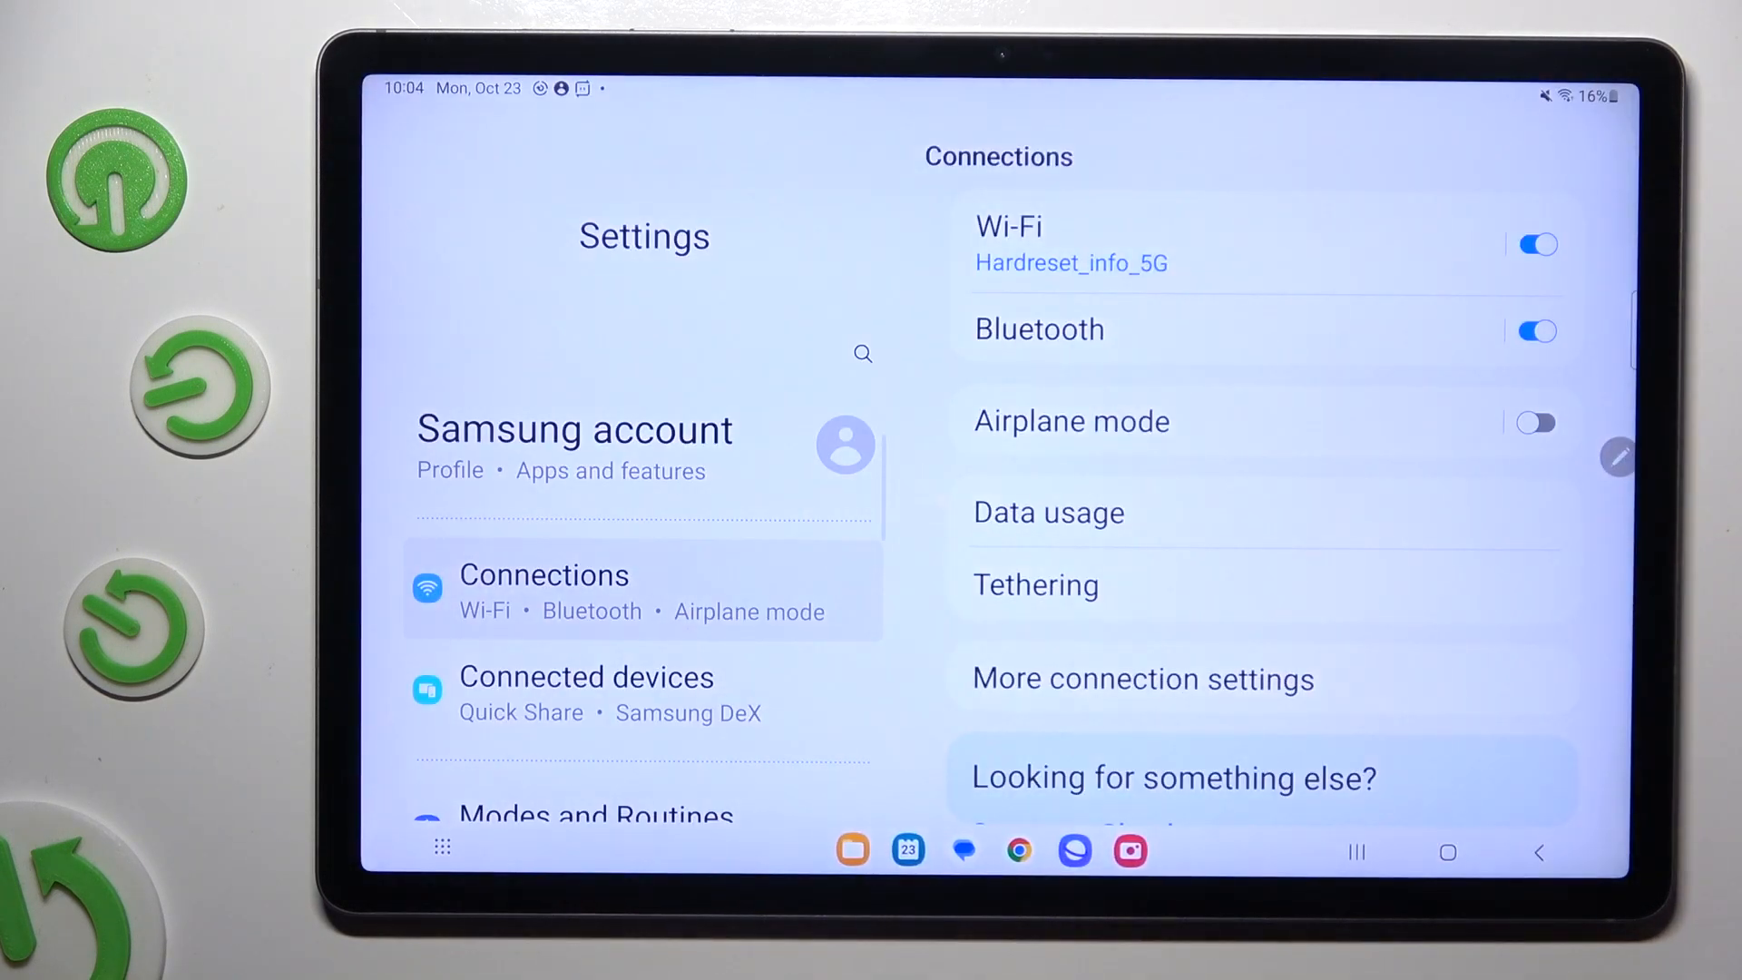
pyautogui.scroll(-3)
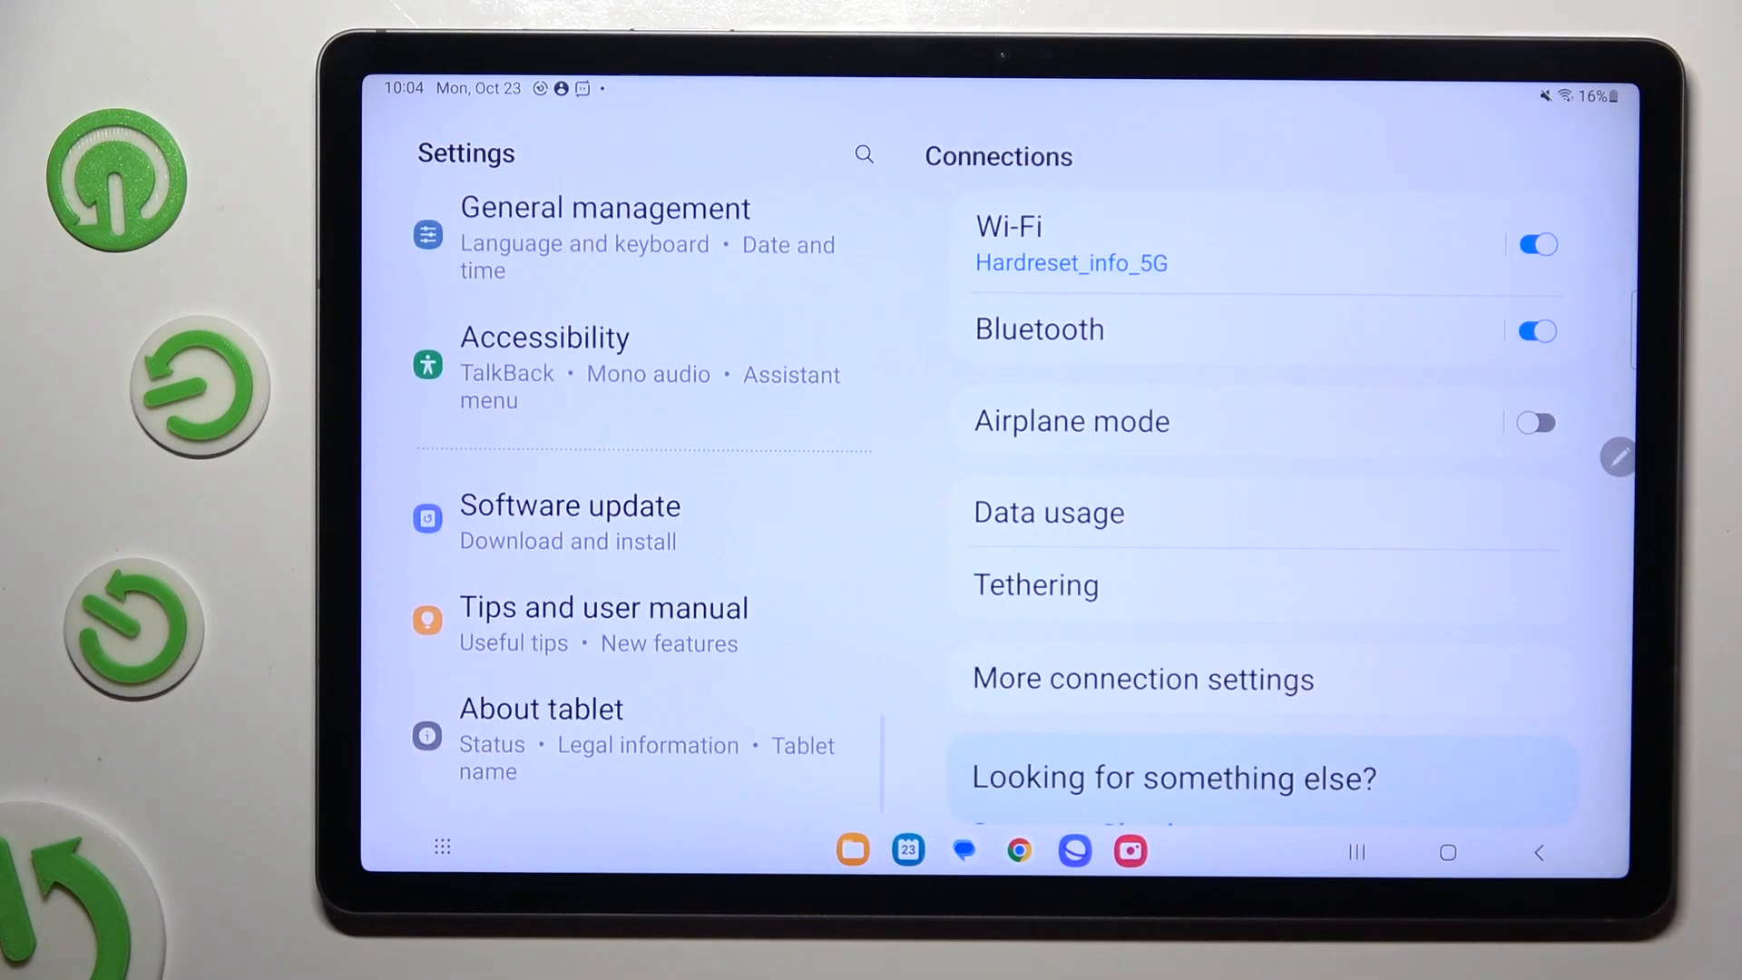
pyautogui.scroll(-3)
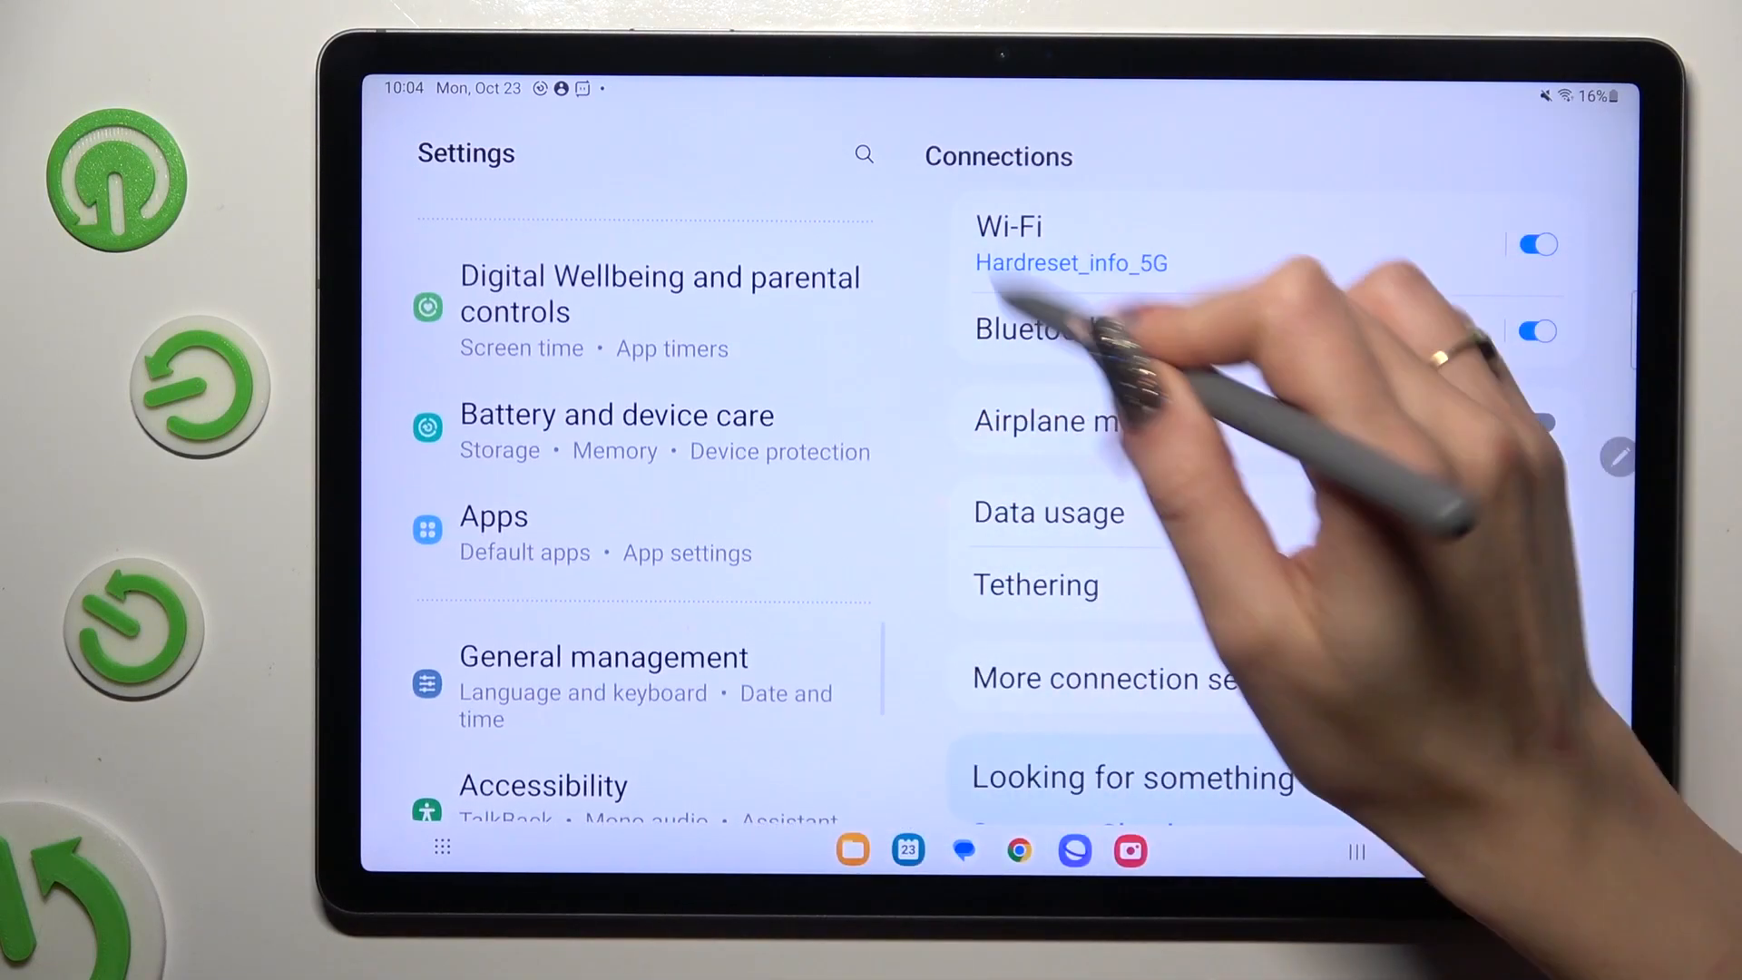
pyautogui.scroll(-3)
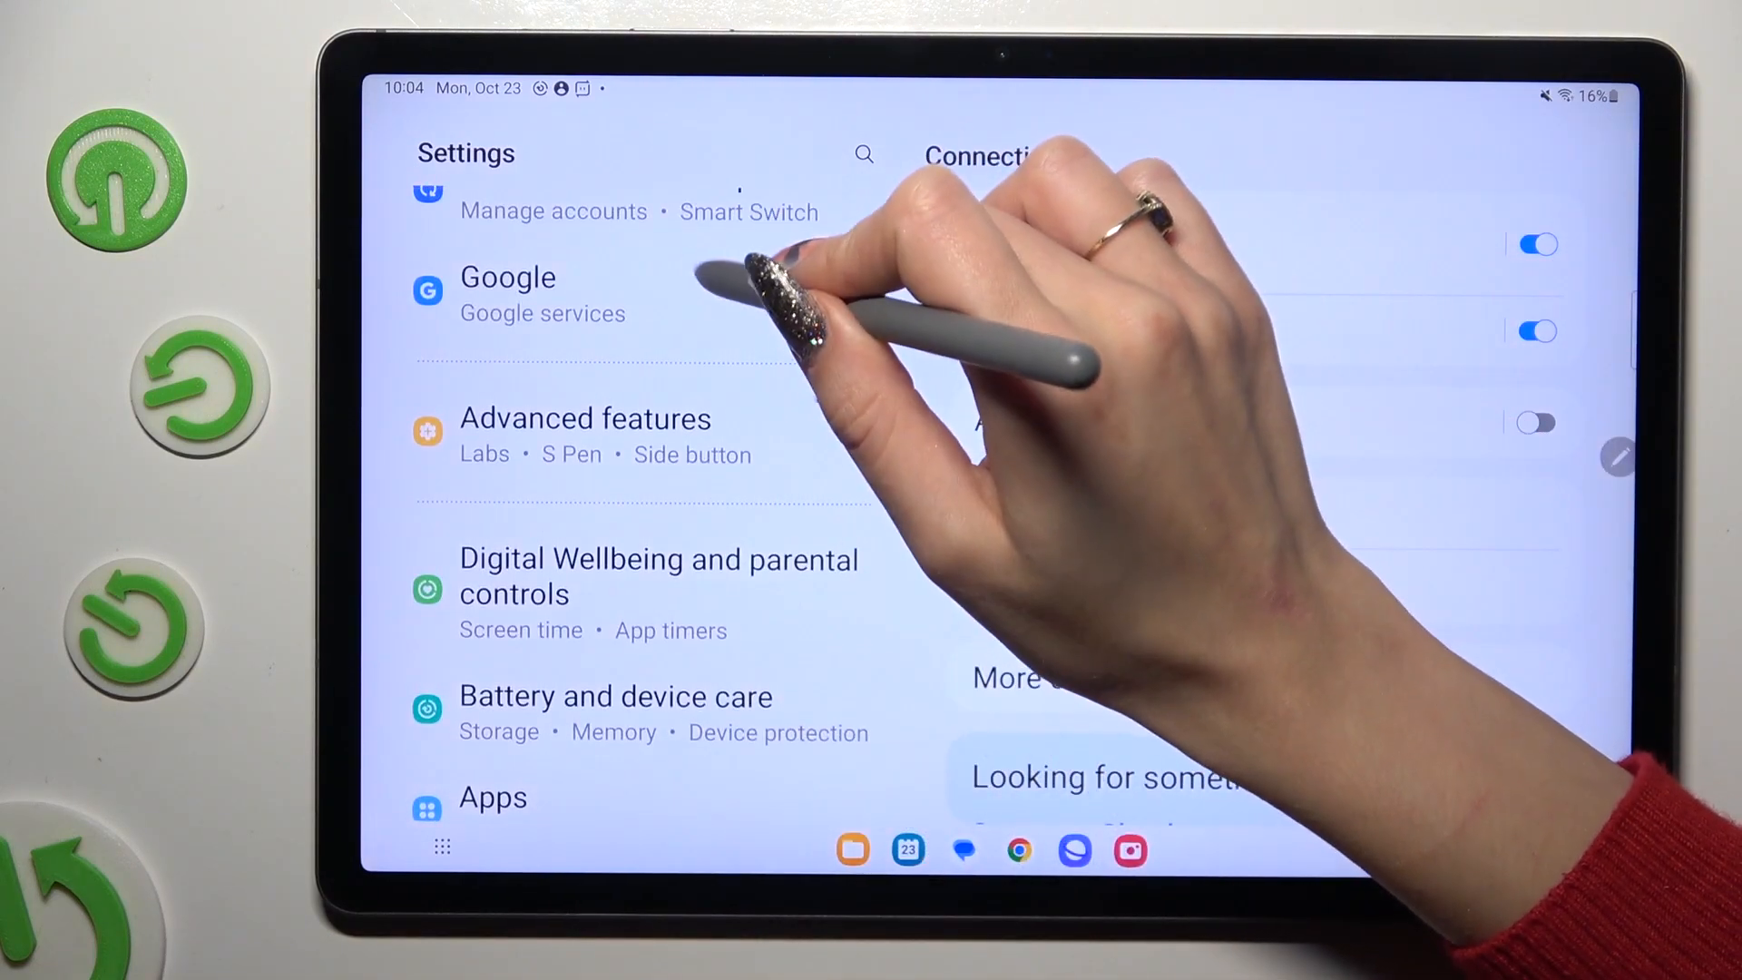
# Go from Google settings into Autofill, then Autofill with Google.
pyautogui.click(508, 293)
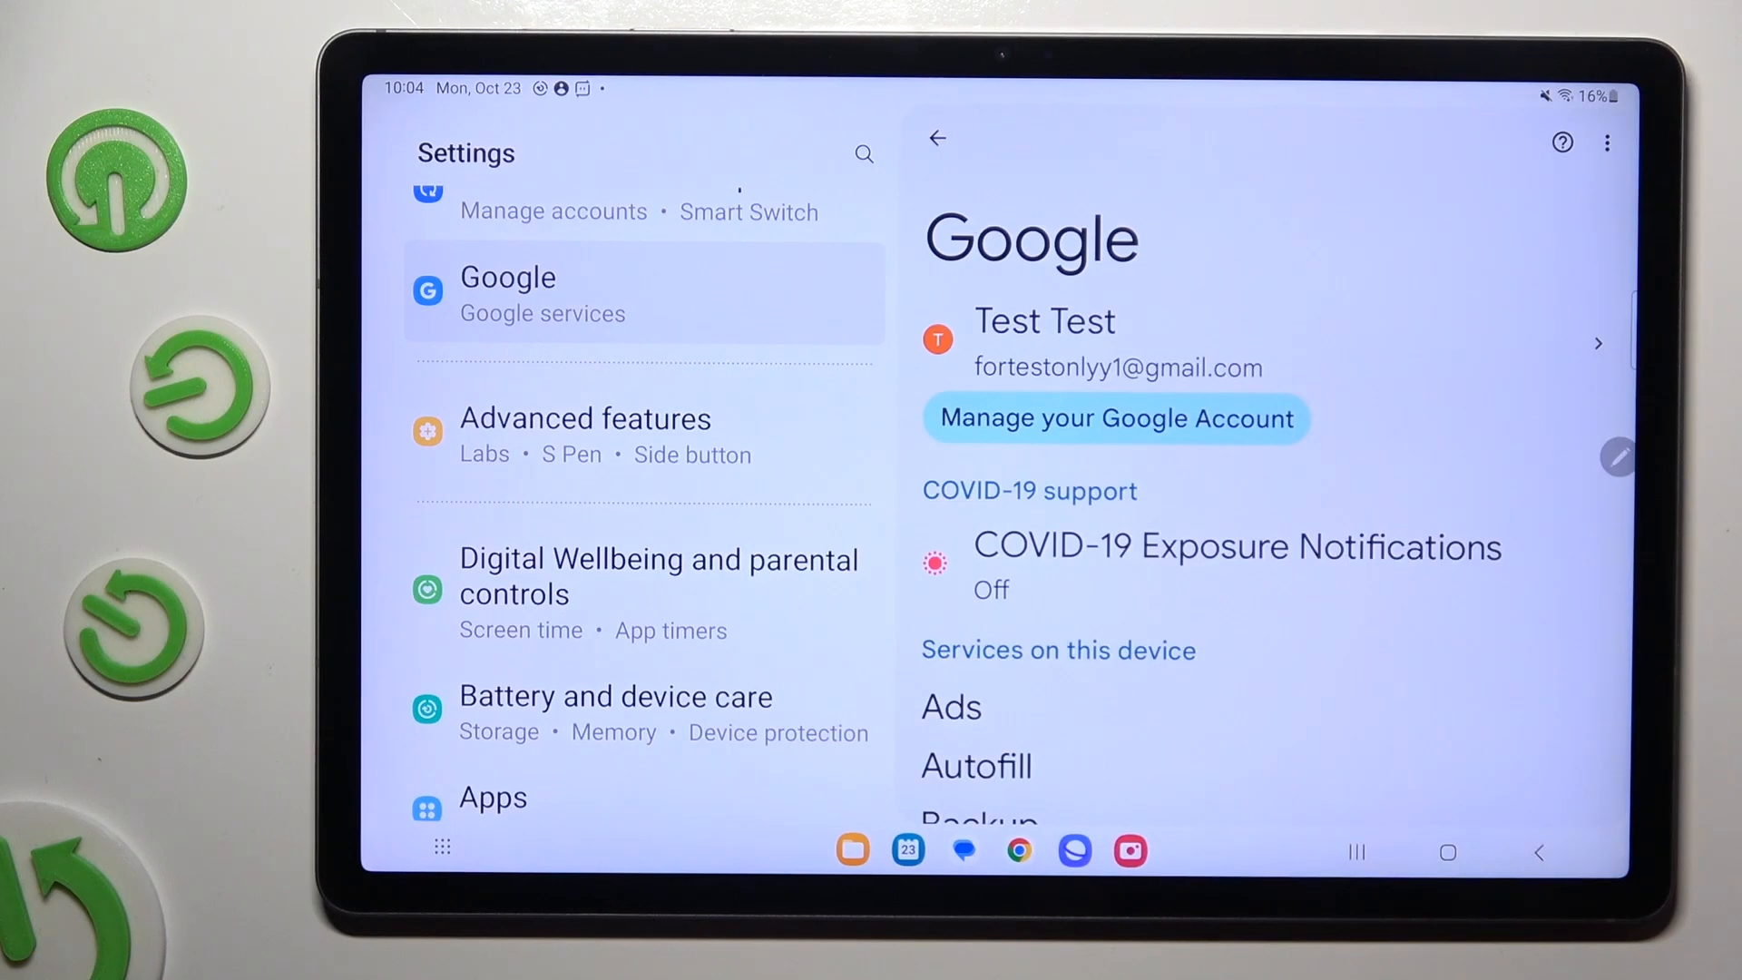
pyautogui.click(977, 766)
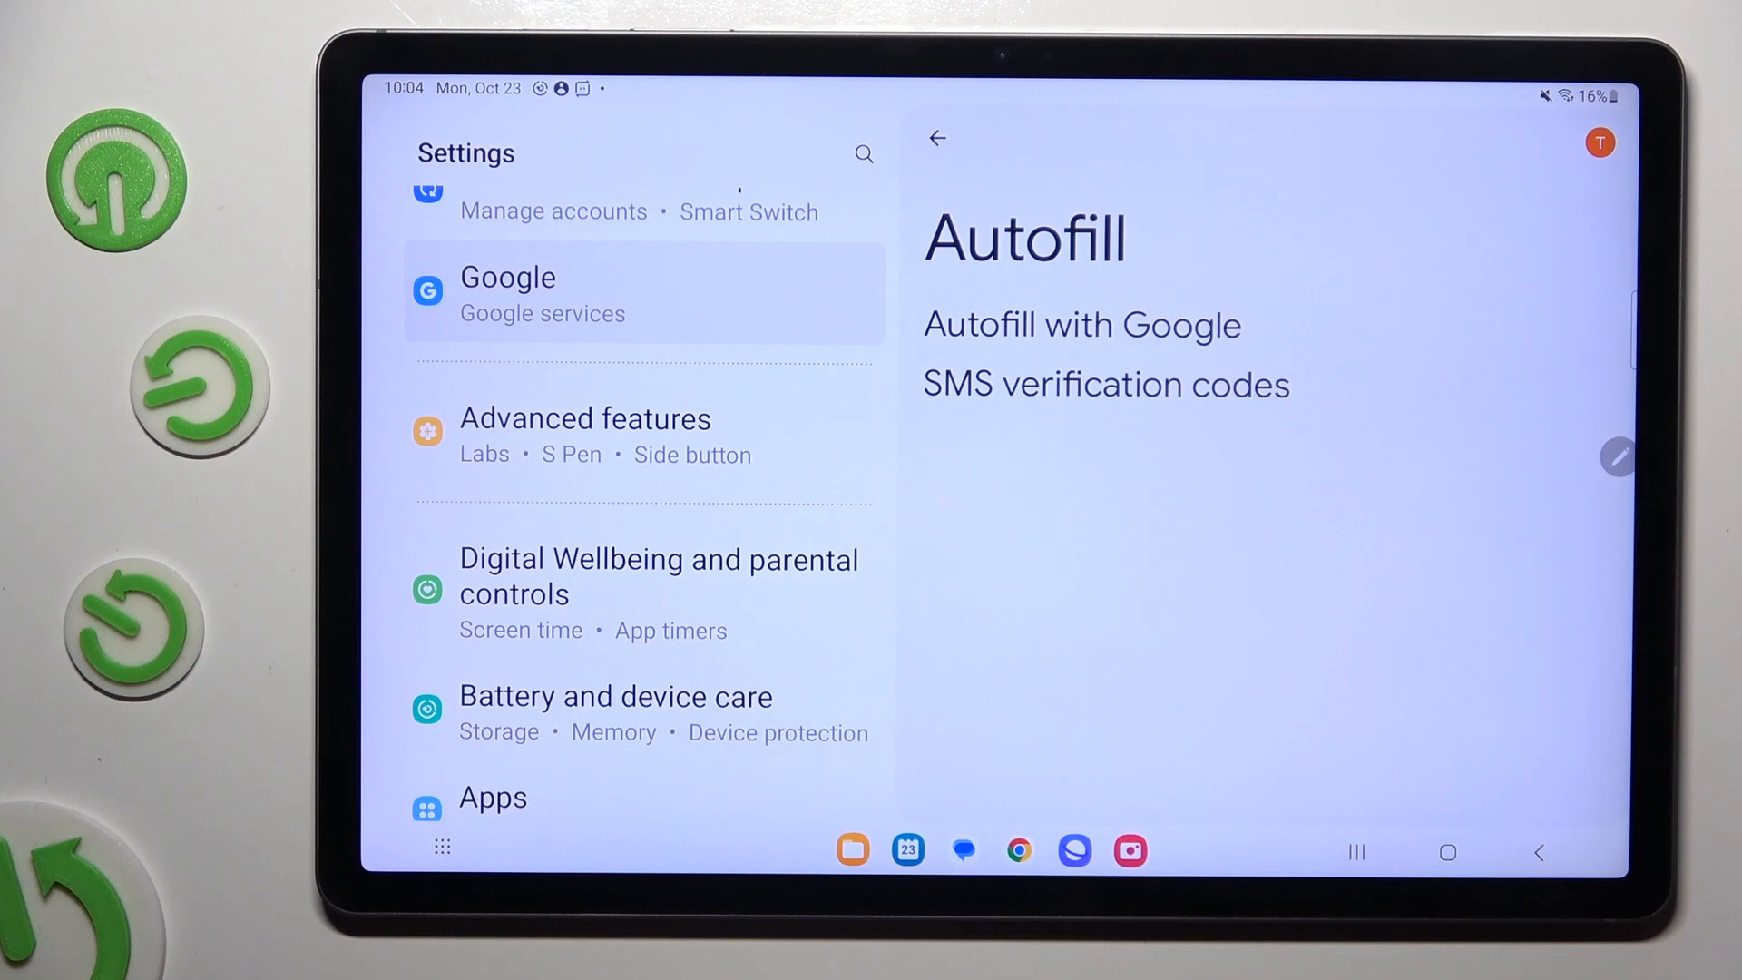
pyautogui.click(1081, 325)
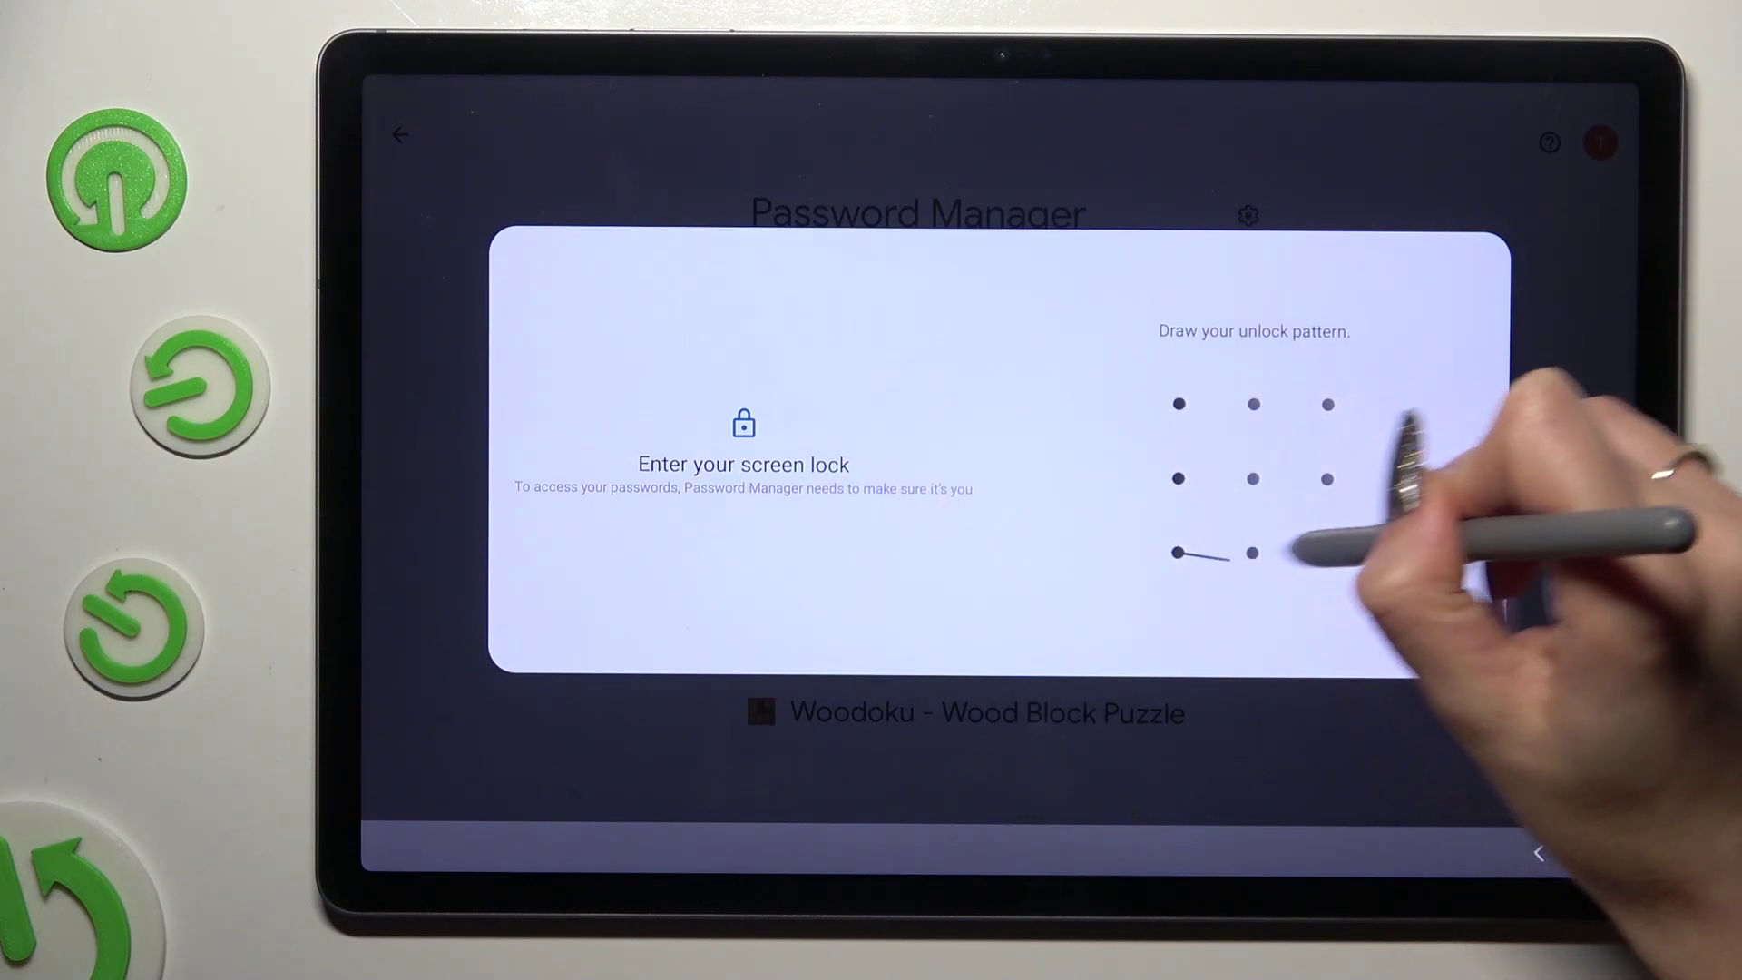
# Unlock with the screen pattern and reveal the galaxy.android.samsung password in plain text.
pyautogui.moveTo(1174, 553); pyautogui.dragTo(1252, 553)
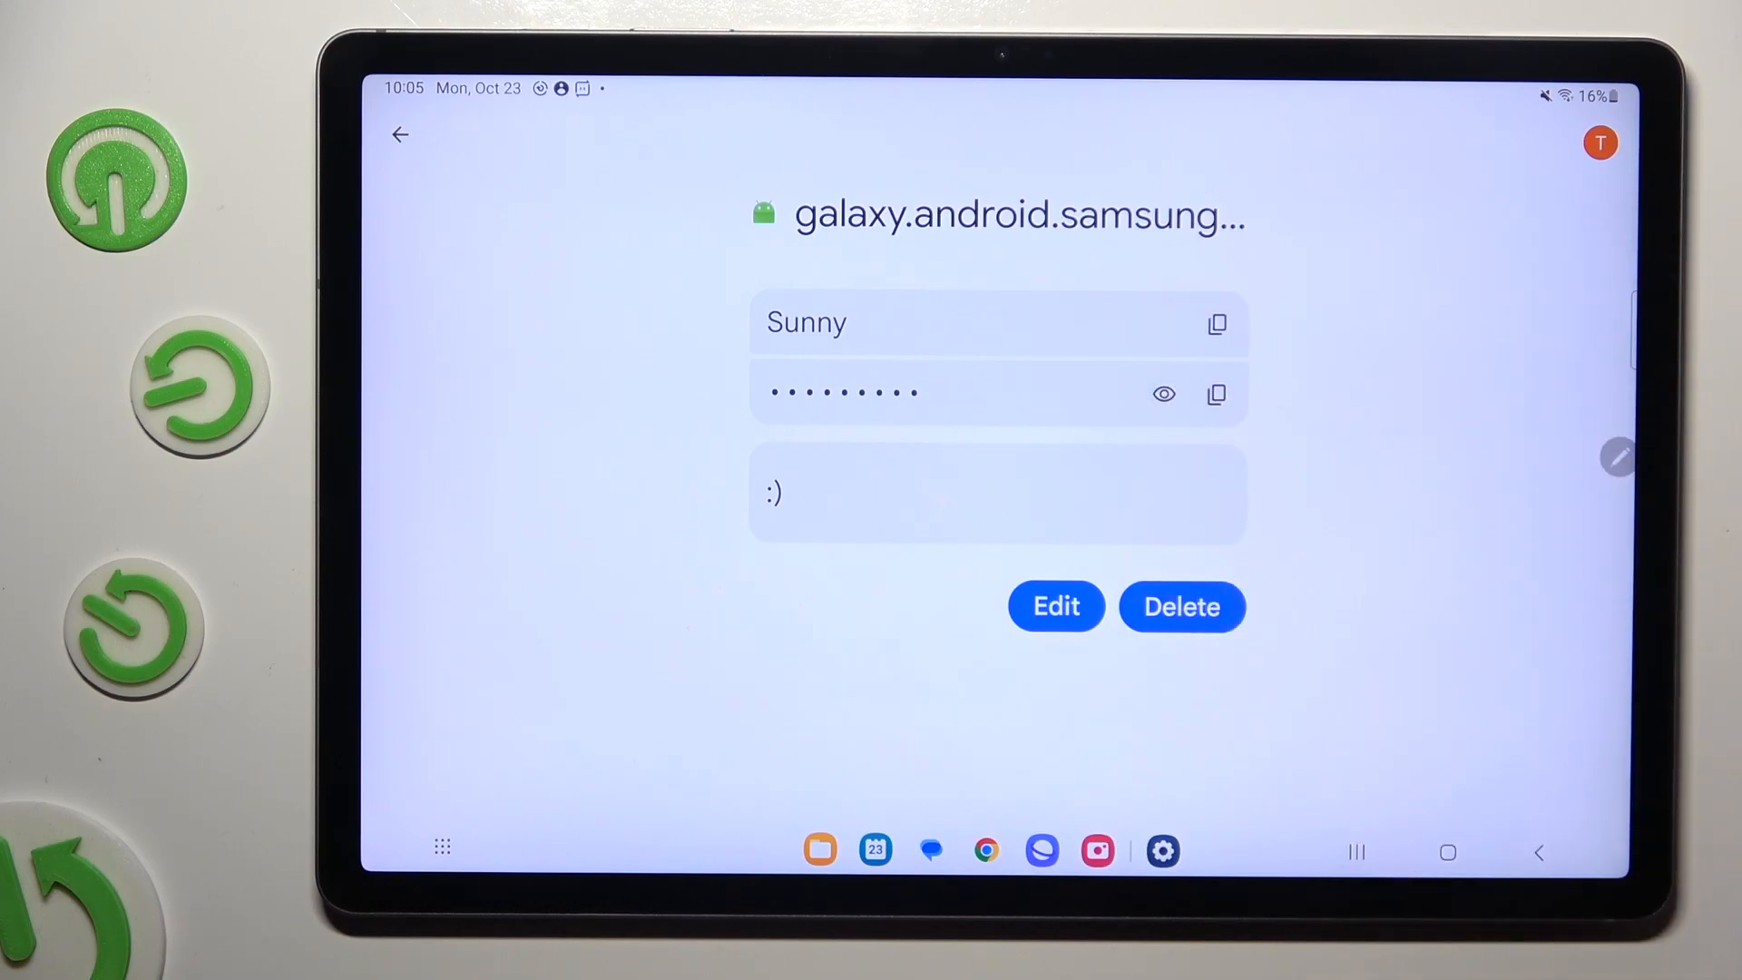
pyautogui.click(1164, 395)
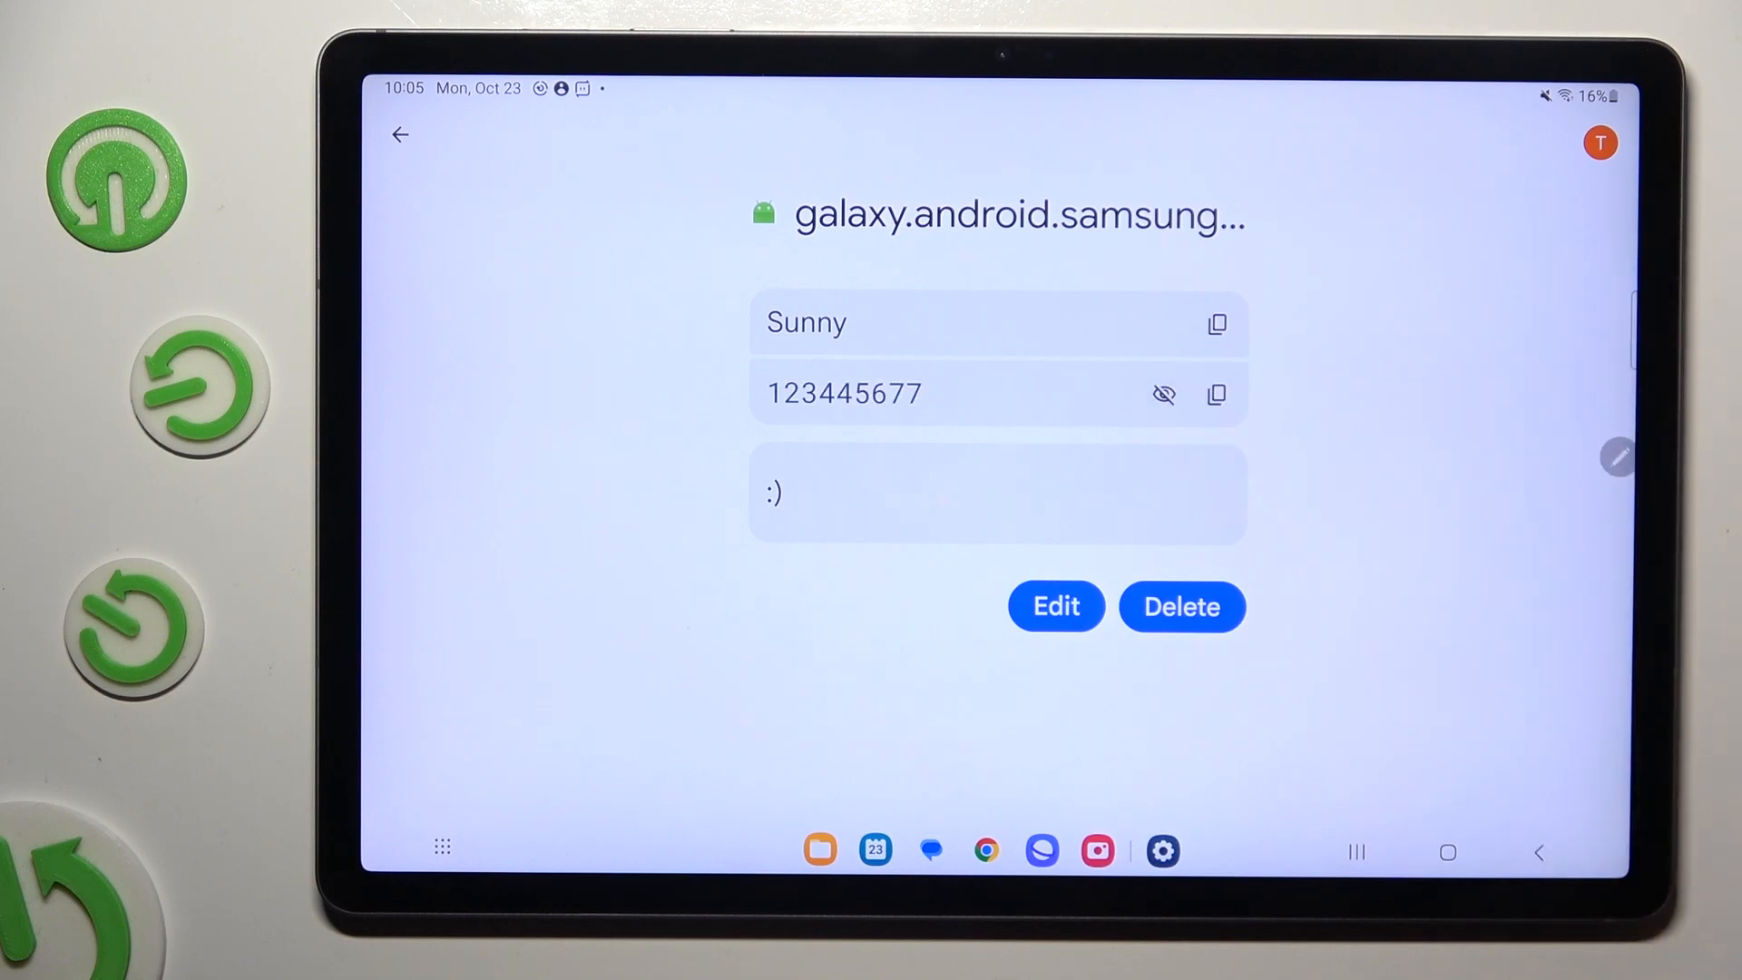